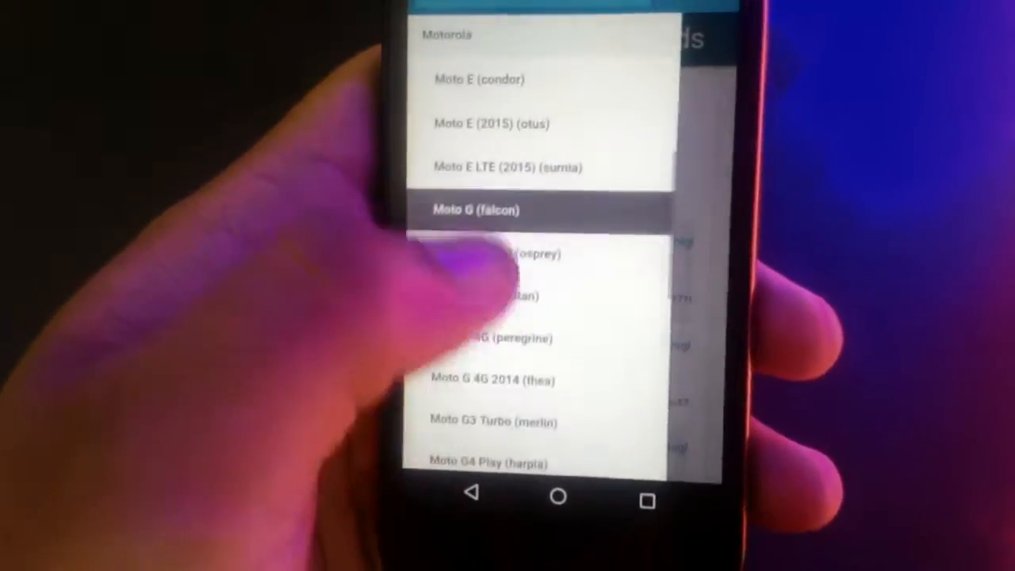
# Select Moto G (falcon) from the Motorola devices on the LineageOS download site
pyautogui.click(473, 210)
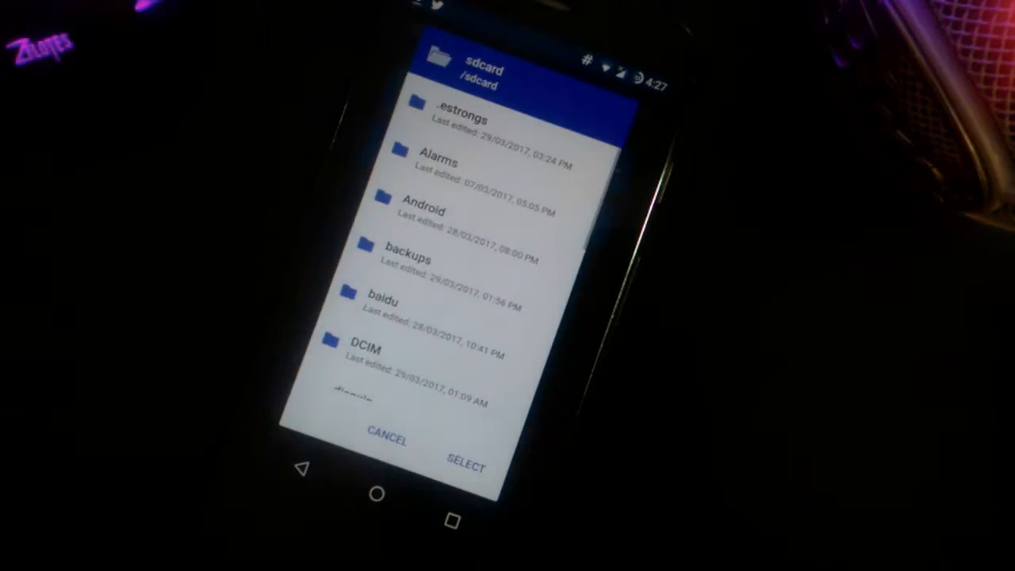
# Cancel the sdcard folder picker, returning to the main screen with falcon as current device
pyautogui.click(384, 441)
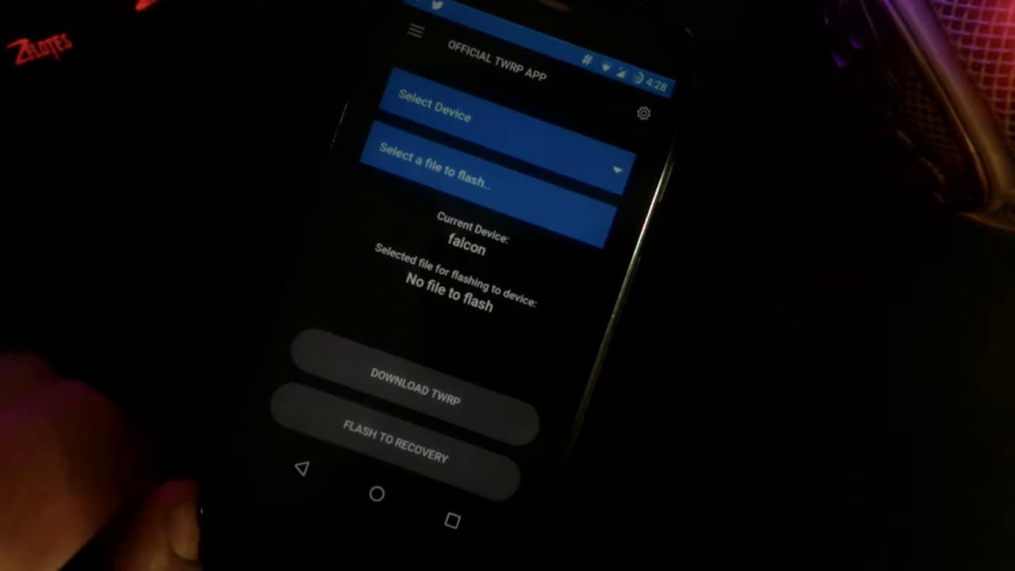